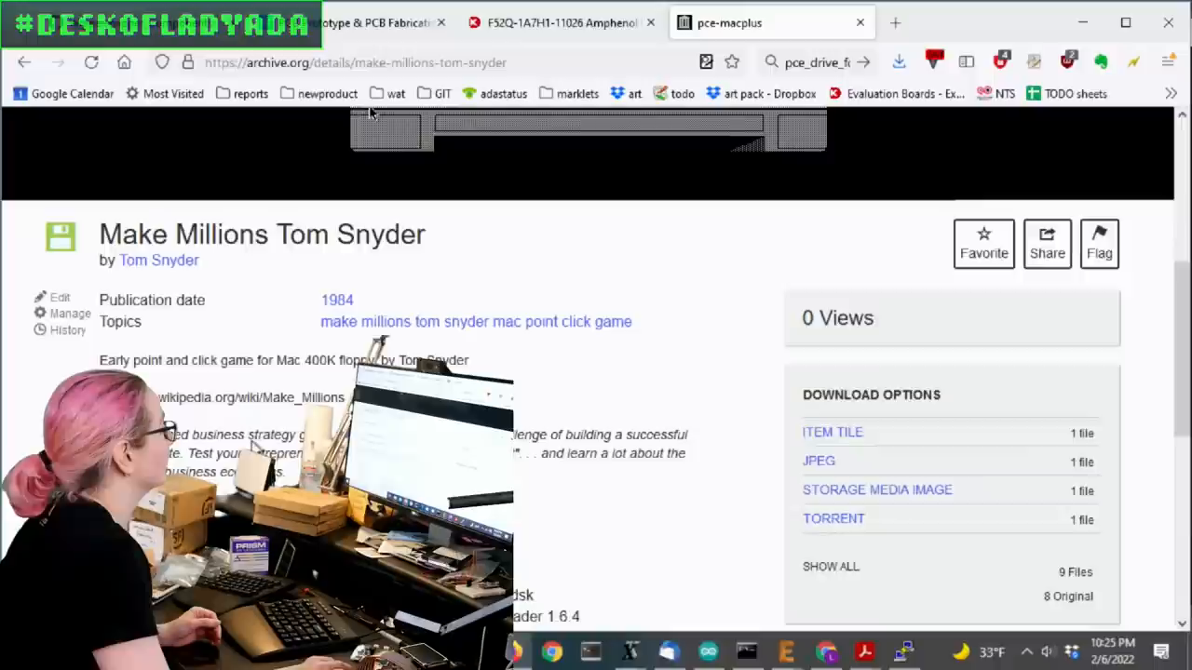
- Switch to the Digi-Key tab for the Amphenol F52Q-1A7H1-11026 connector
click(559, 22)
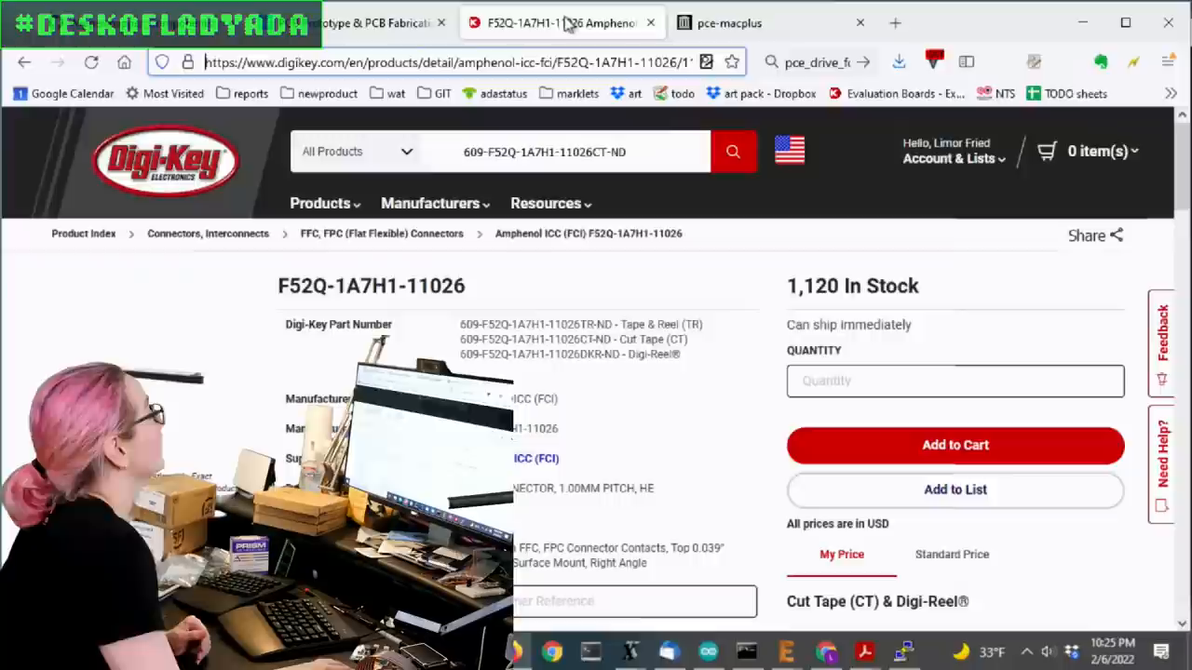
- Search 'fpc', enter Flat Flex Ribbon Jumpers, Cables, and filter to 26 conductors
click(732, 151)
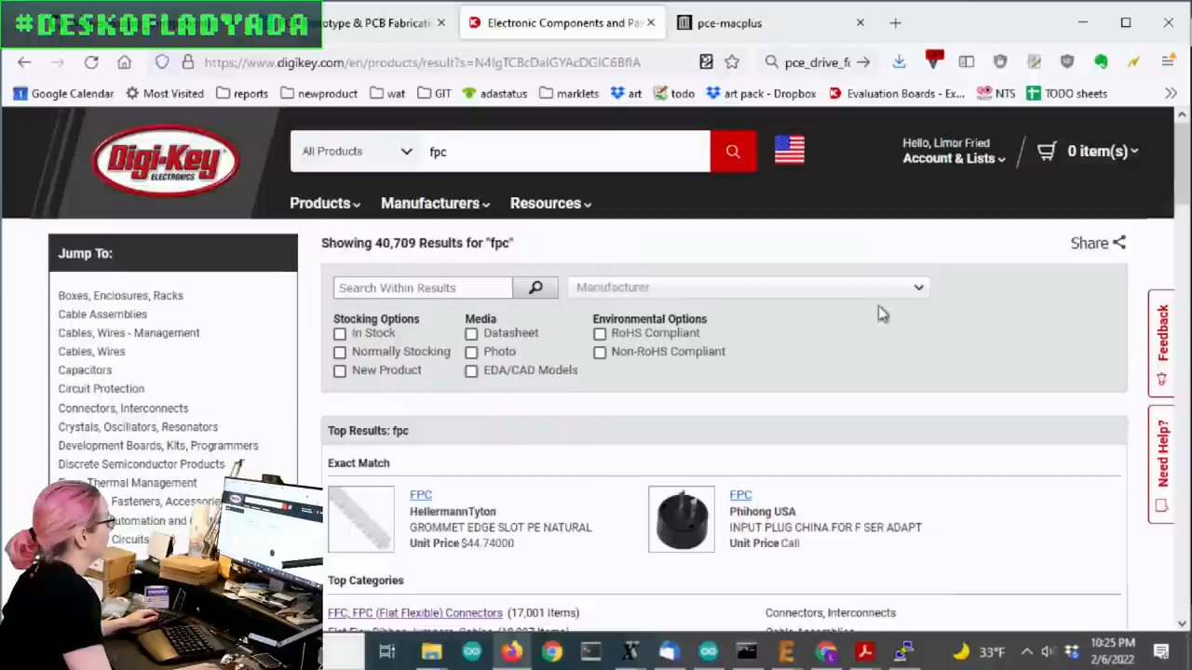
click(415, 613)
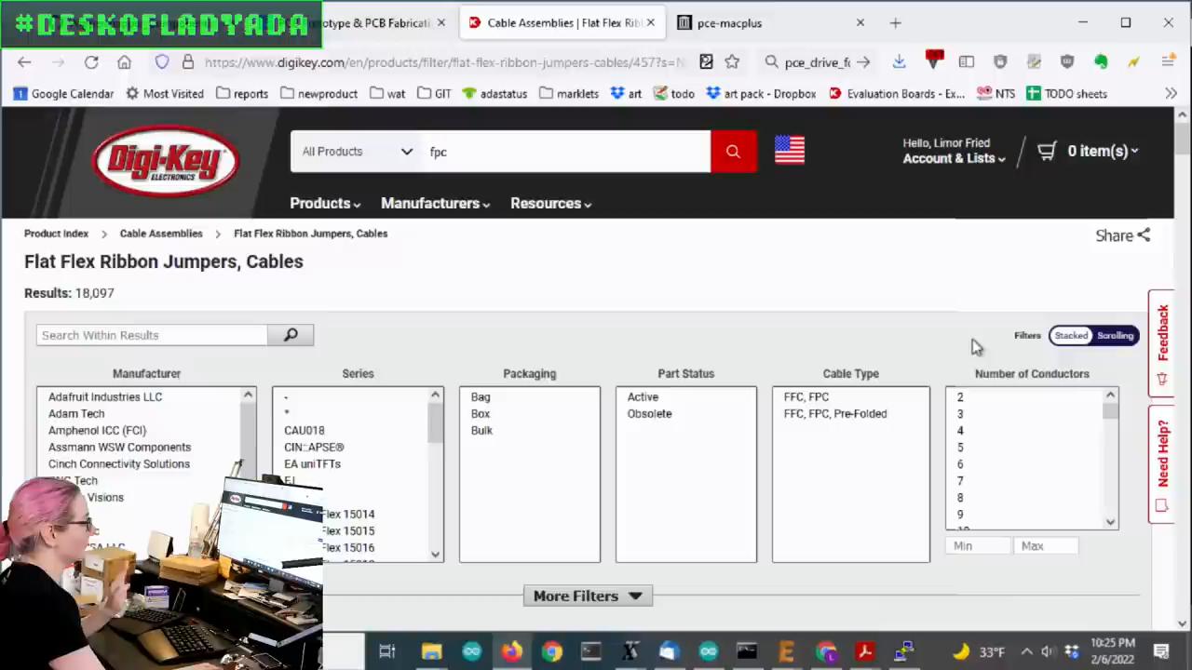
scroll(down, 3)
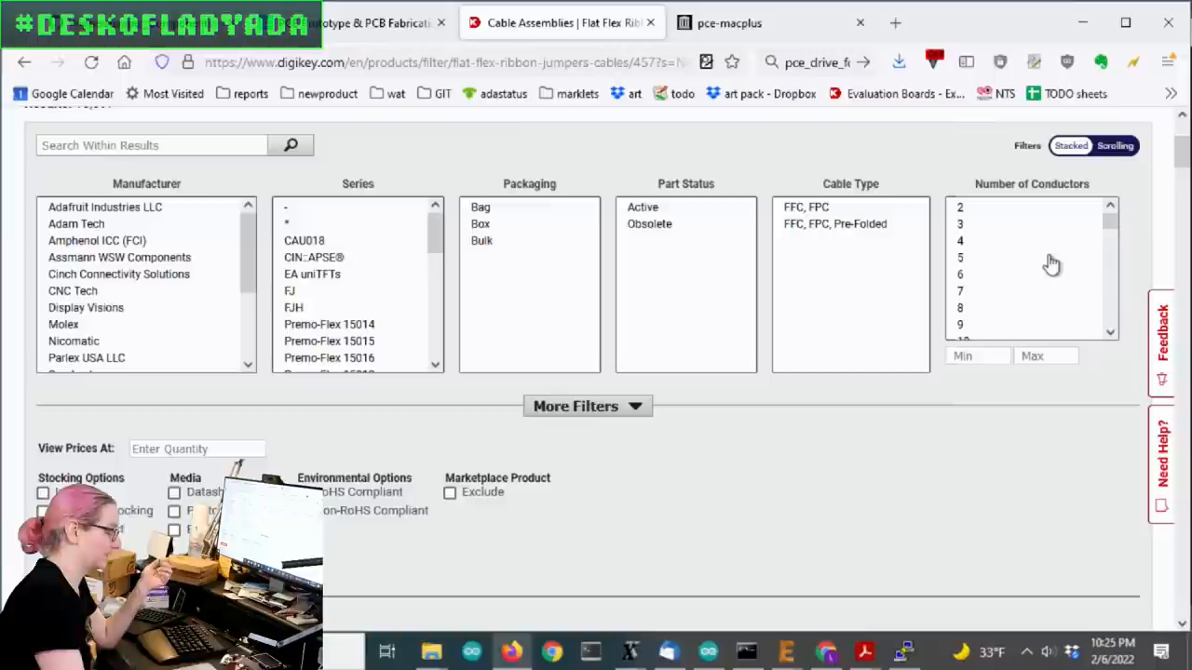
scroll(down, 3)
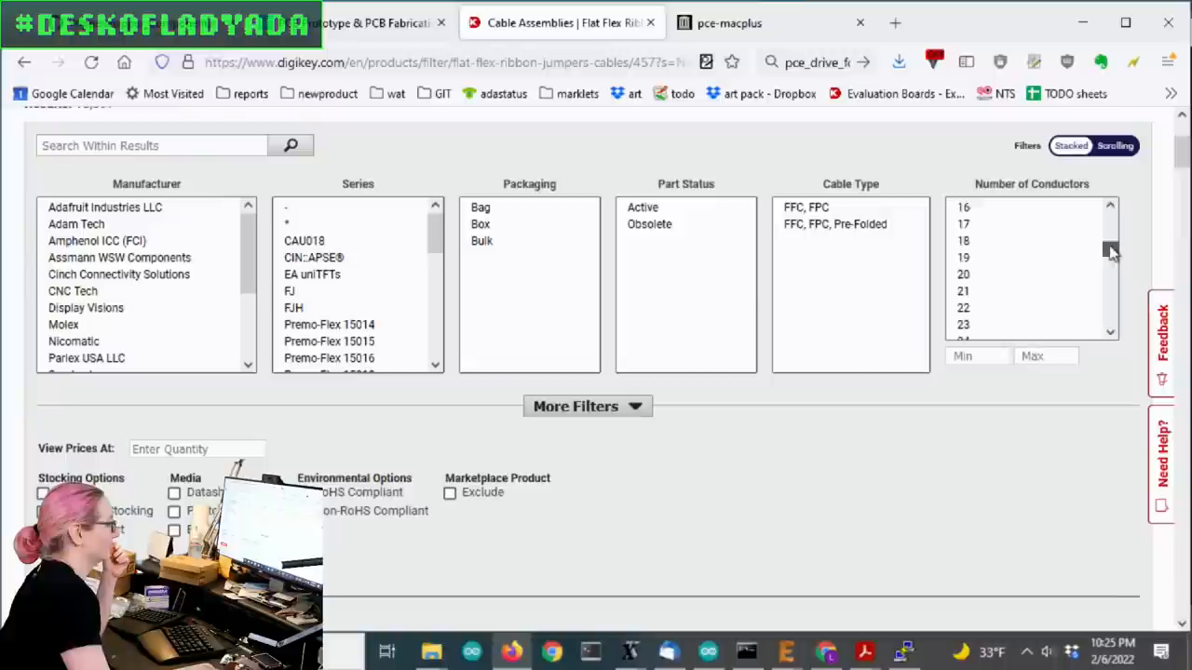
scroll(up, 3)
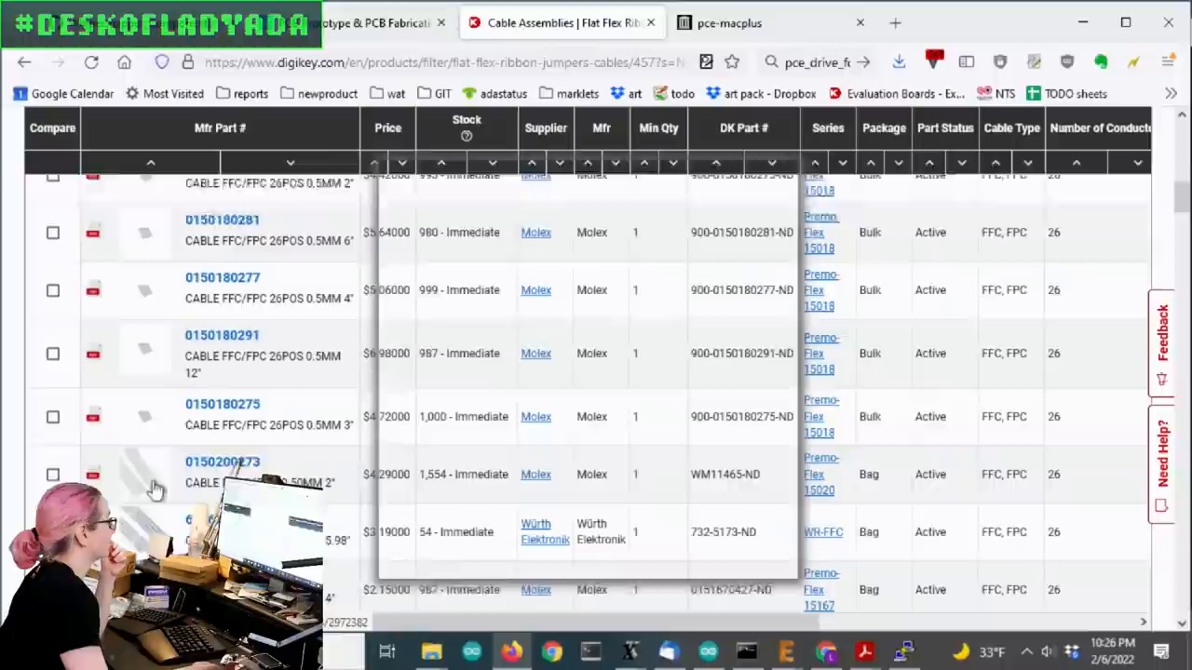
- Filter cables to 1.00 mm pitch, 5.984"–8.000" lengths, and In Stock only
scroll(up, 3)
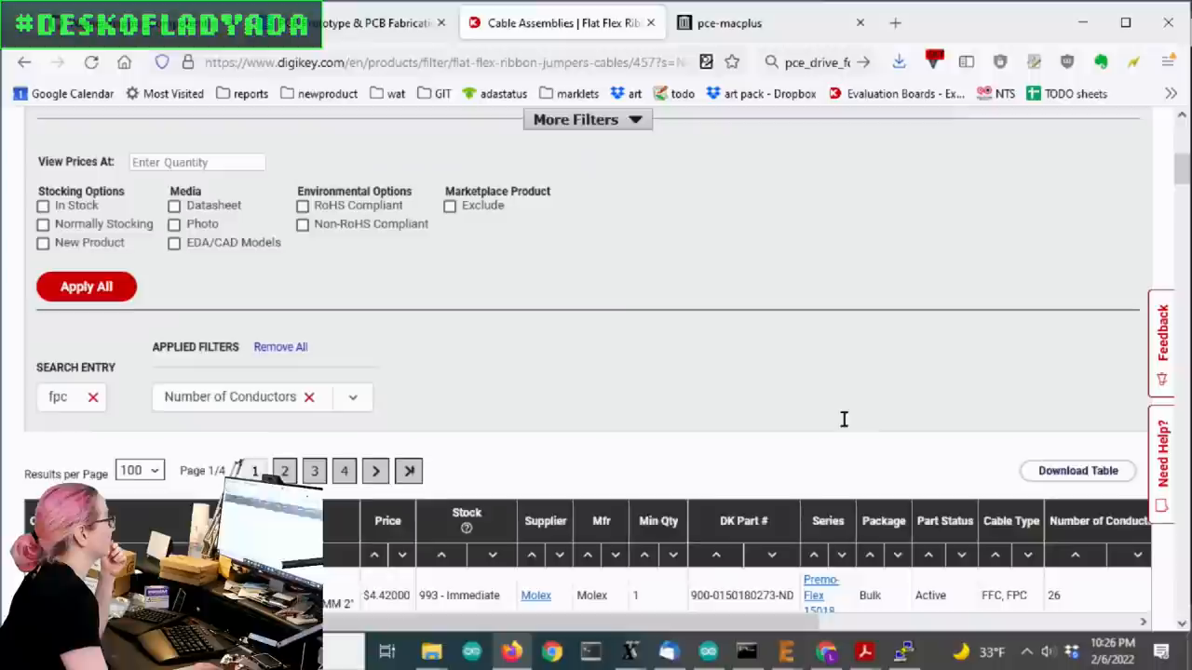
scroll(up, 3)
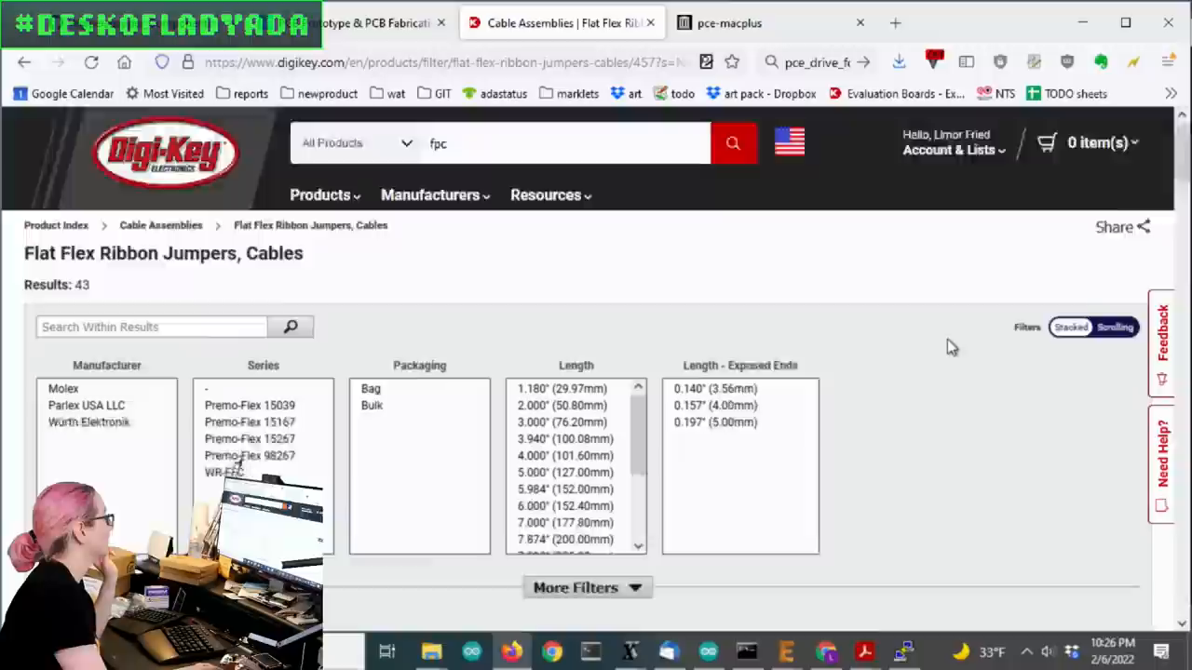
scroll(down, 3)
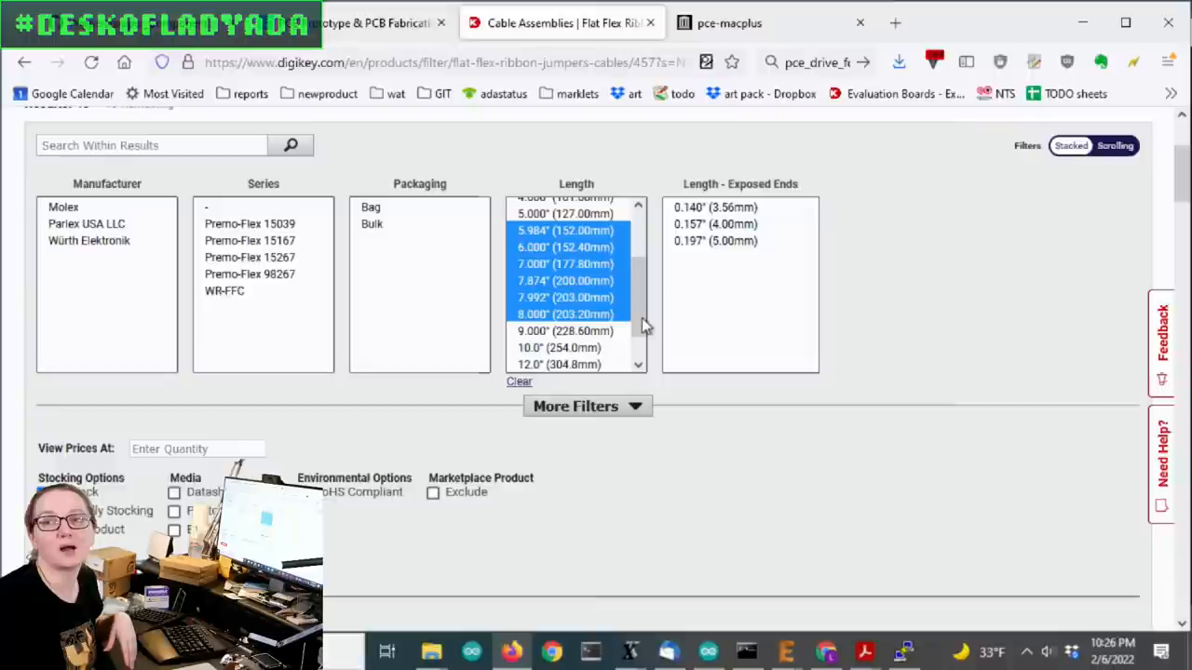
scroll(up, 3)
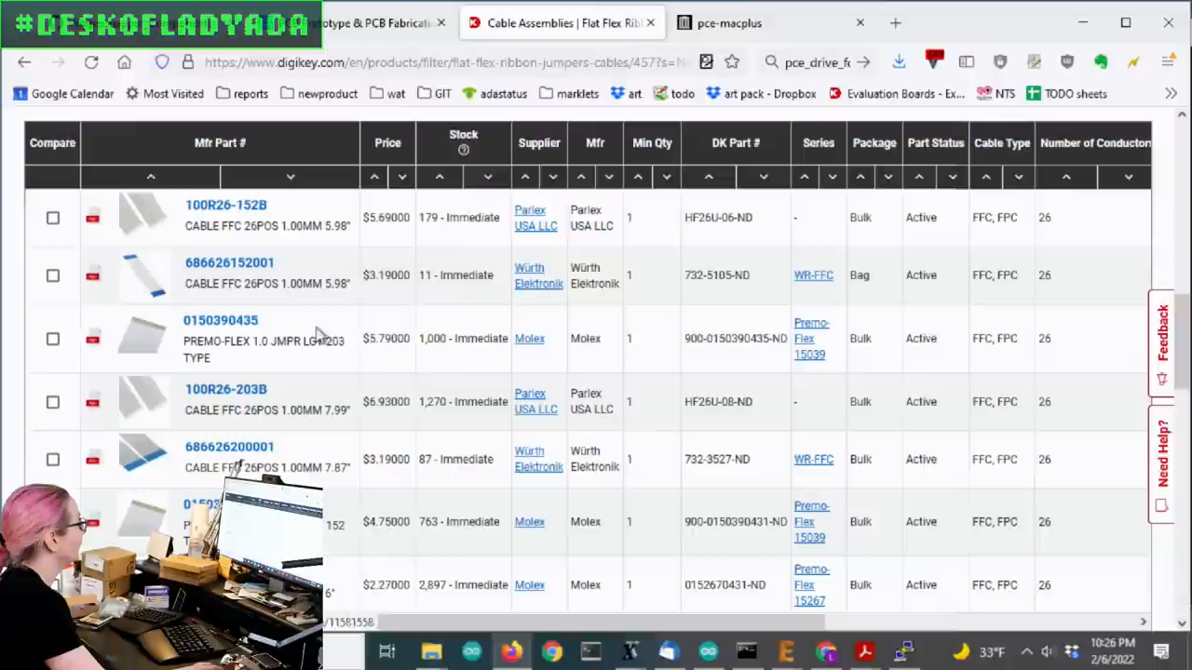
- Sort cables by ascending price, preview the cheapest, and apply a Termination Style filter
click(374, 176)
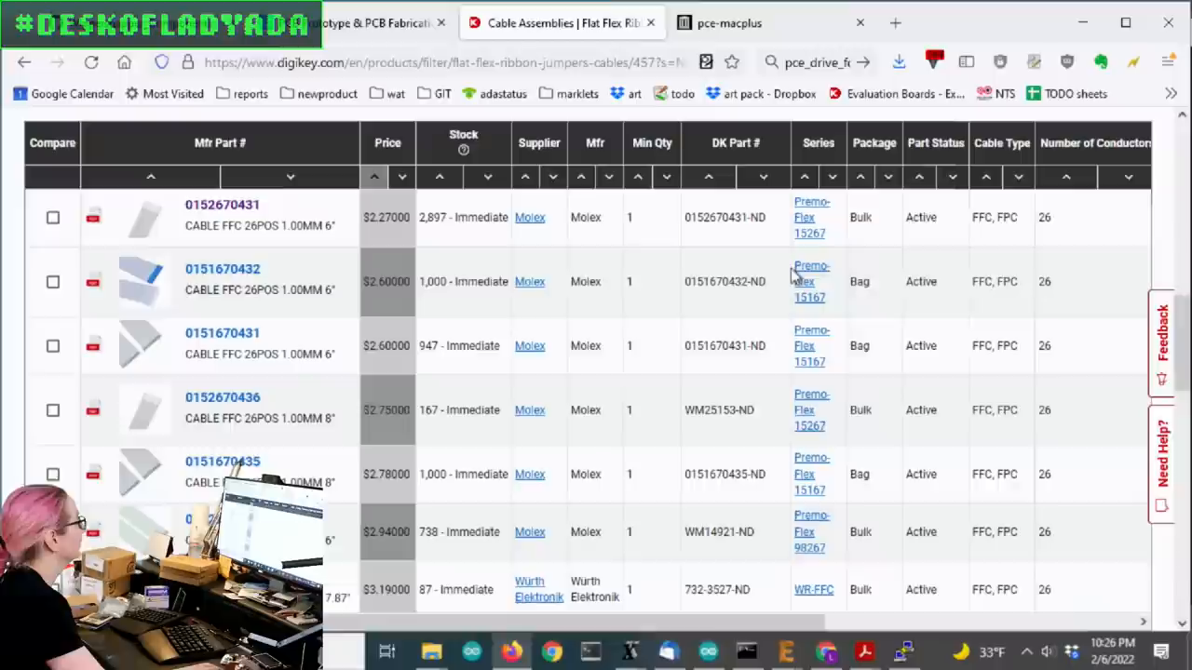
click(222, 203)
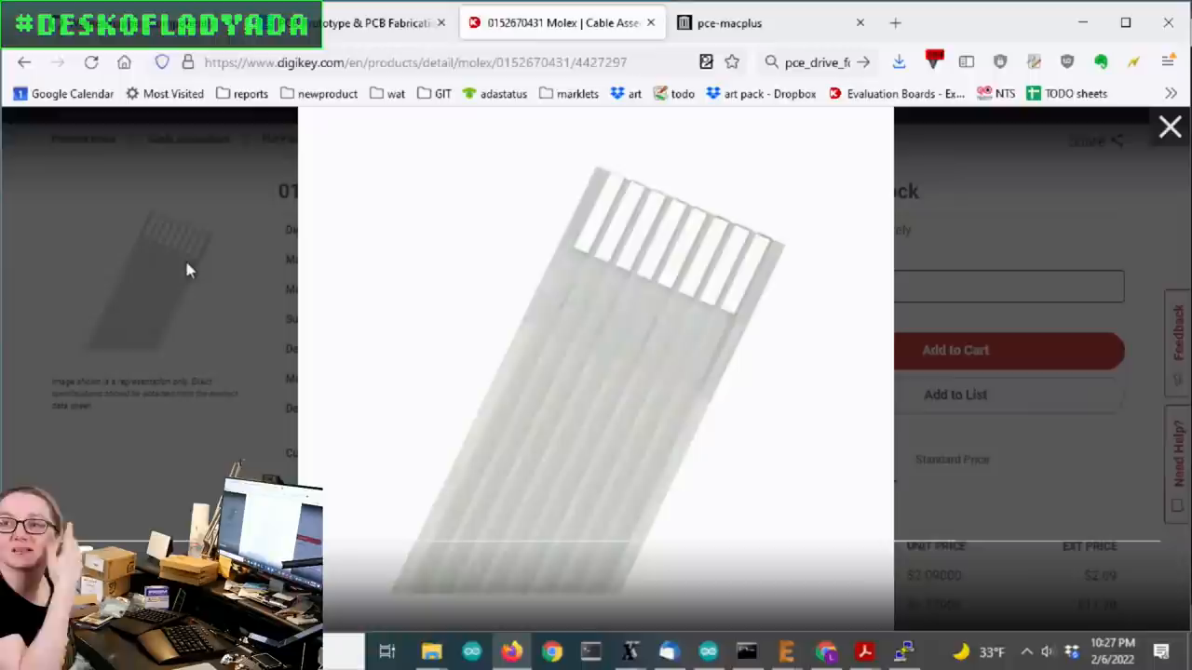
click(1169, 127)
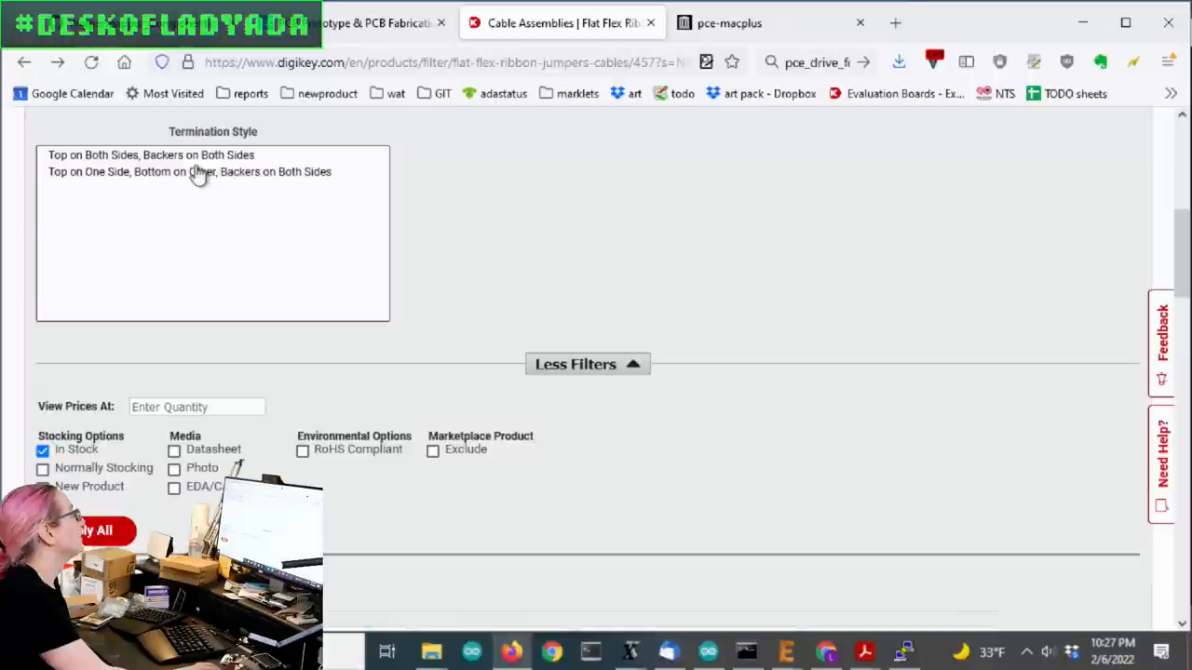
mouse_move(111, 176)
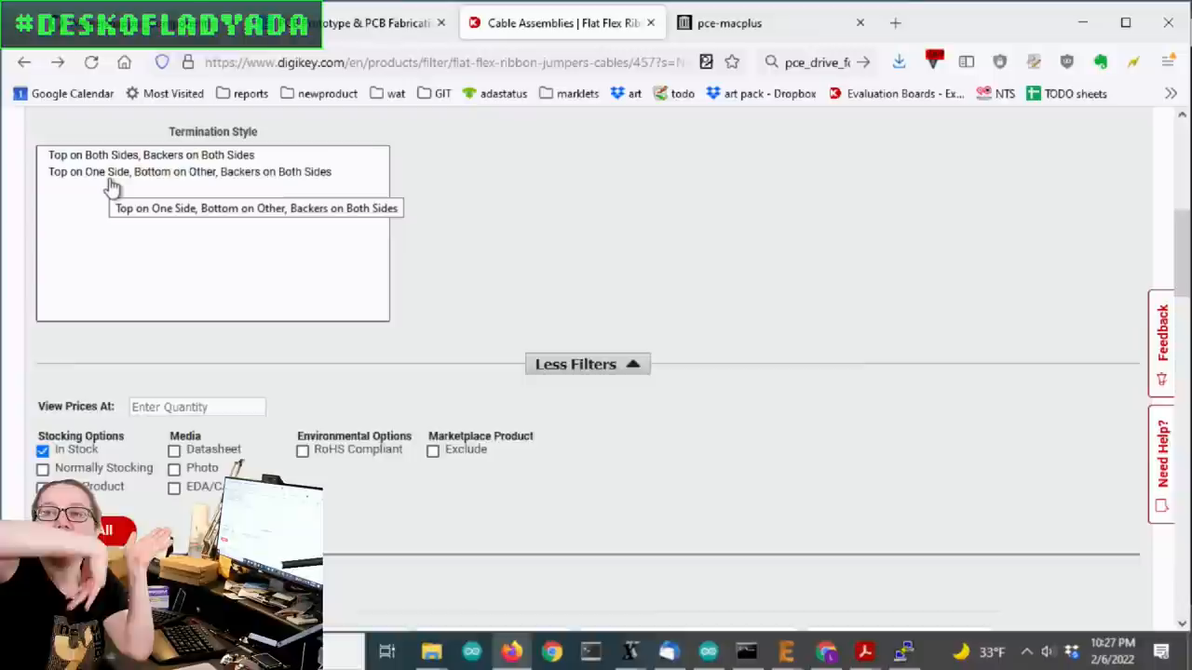
click(151, 155)
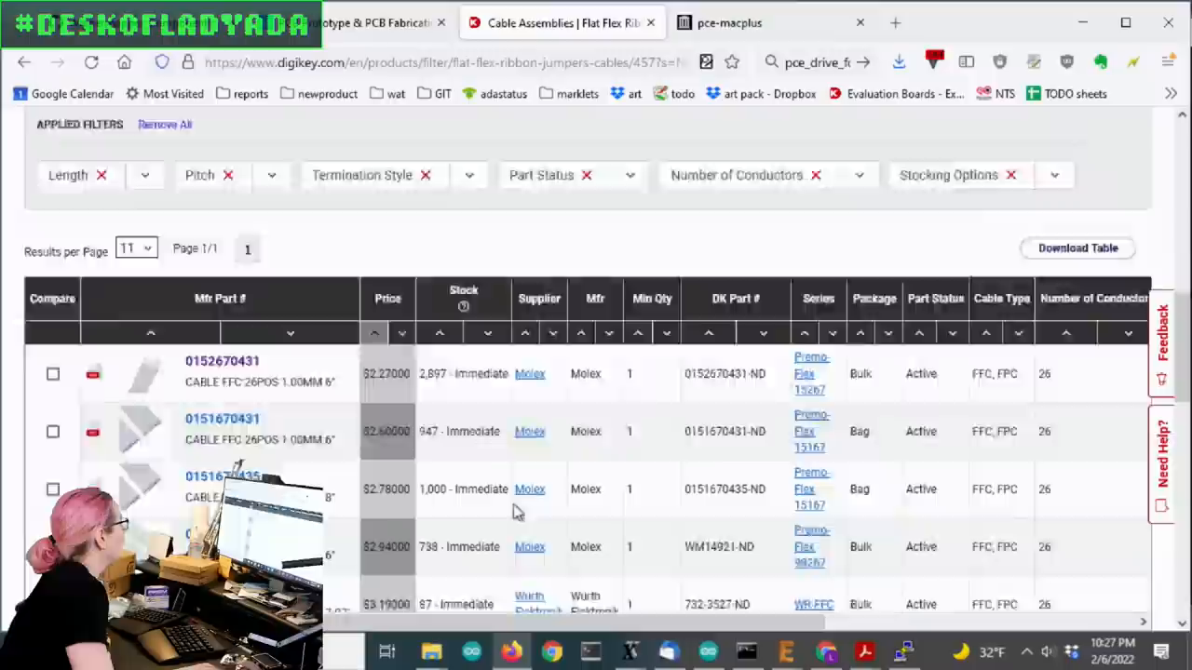
click(221, 360)
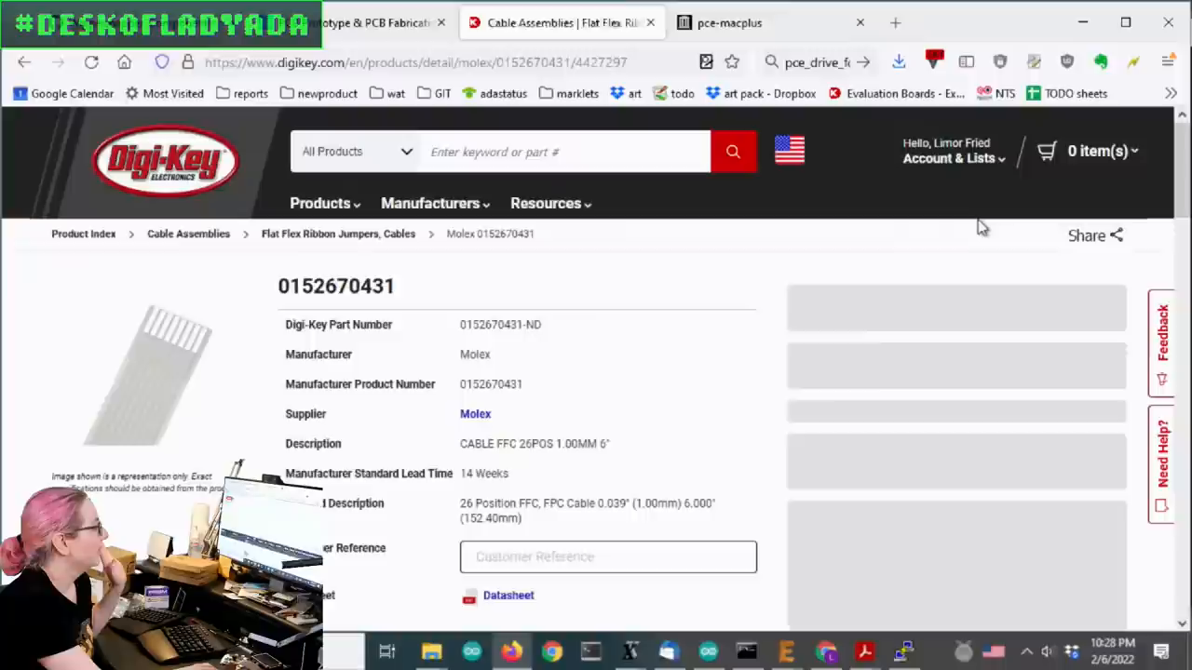
scroll(down, 3)
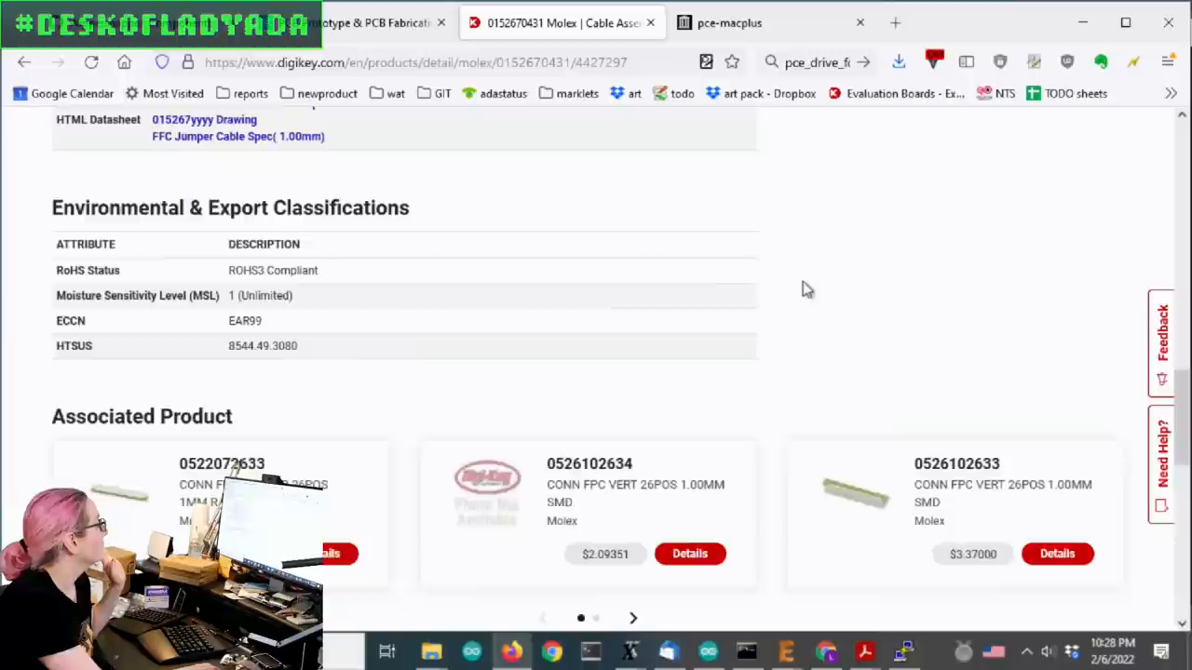
scroll(down, 3)
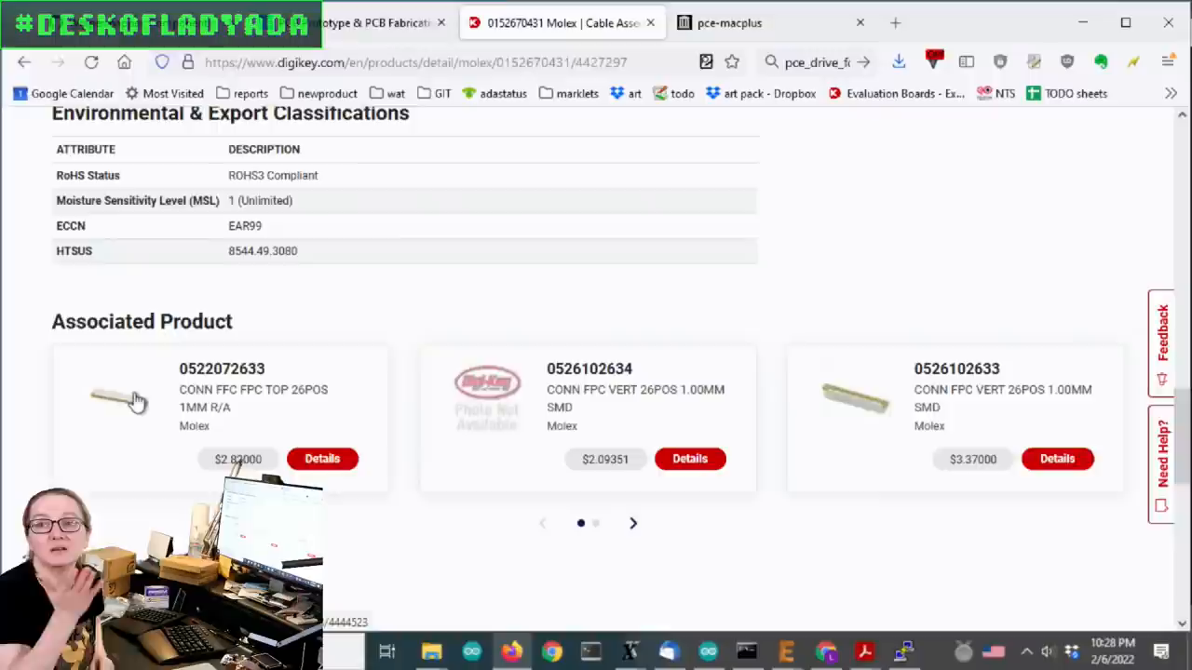
click(321, 458)
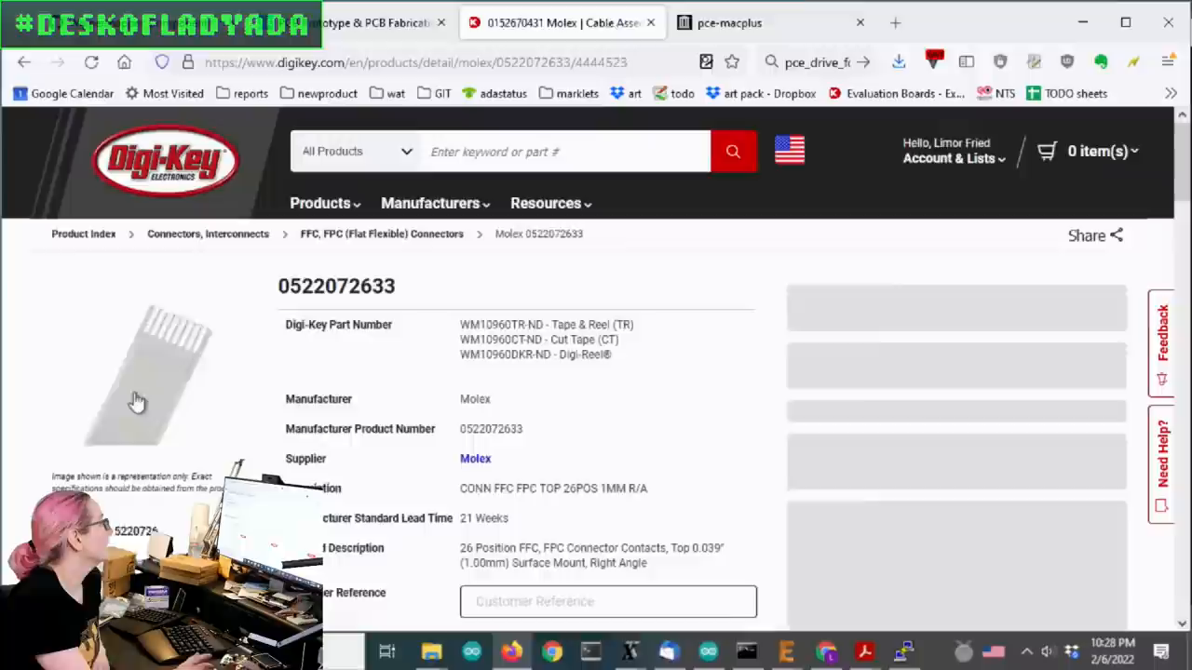
click(137, 372)
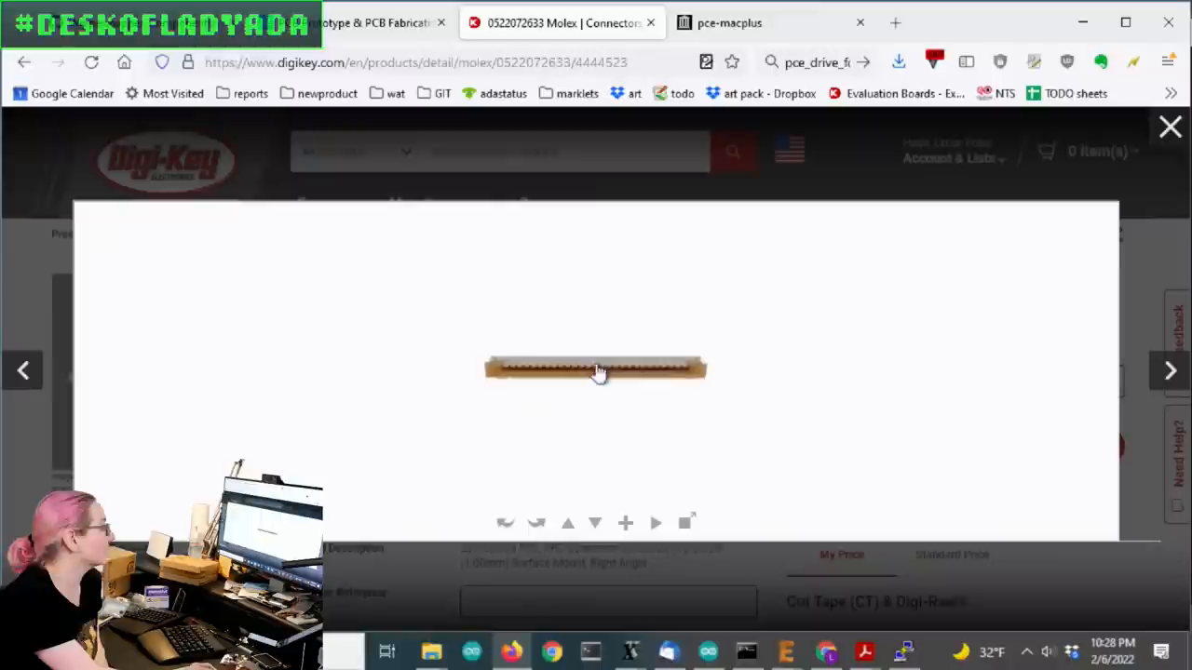
- Find similar connectors by part status, right-angle mounting, contact type, 26 positions, 1 mm pitch
click(1169, 126)
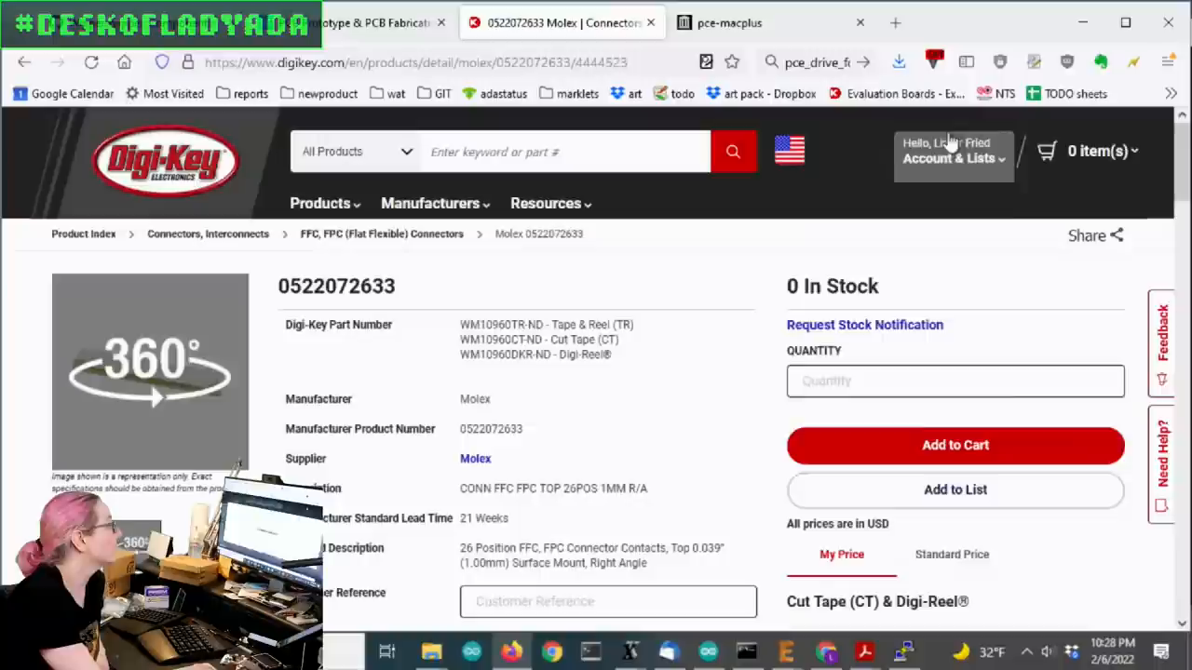
scroll(down, 3)
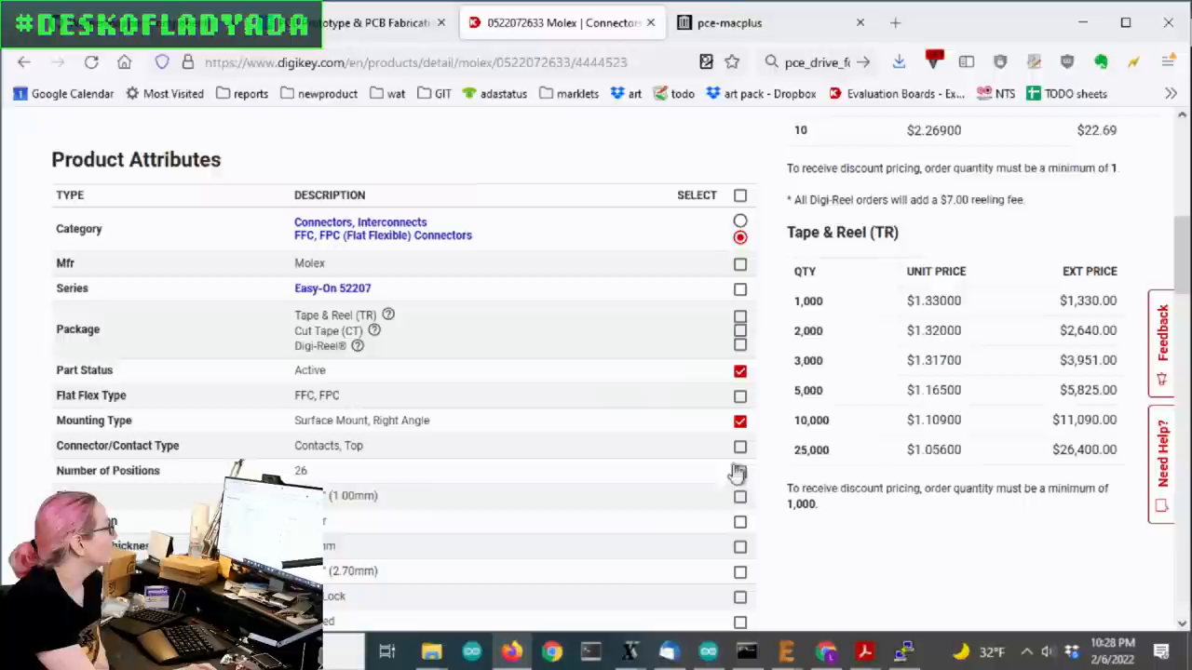
scroll(down, 3)
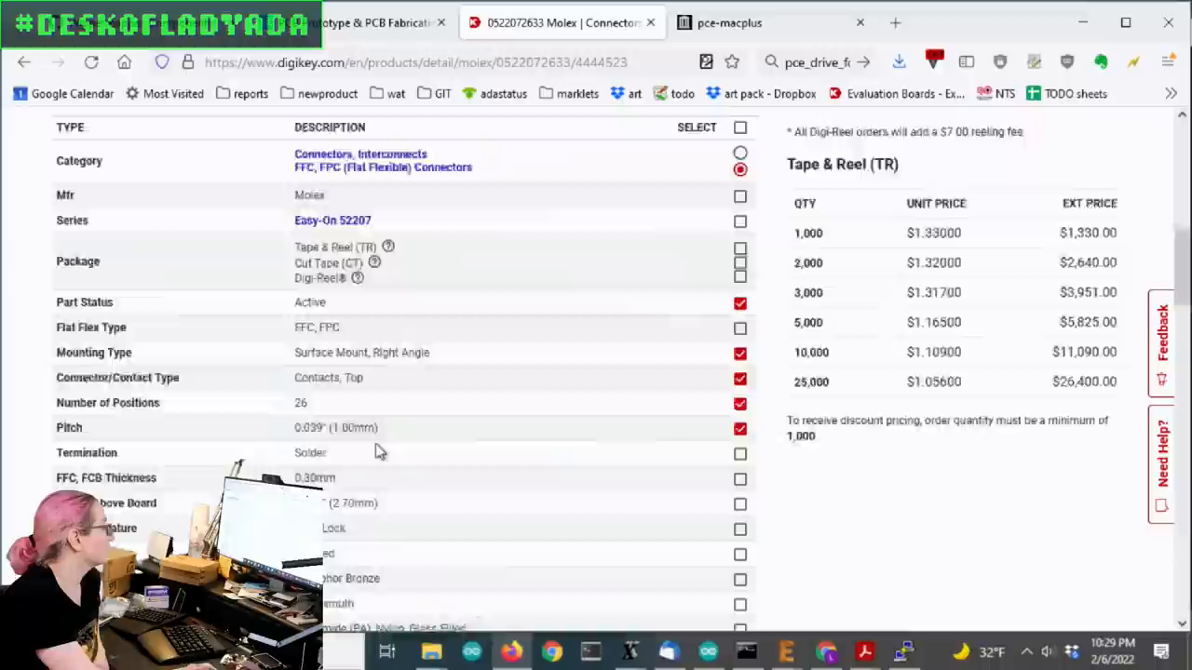
click(383, 160)
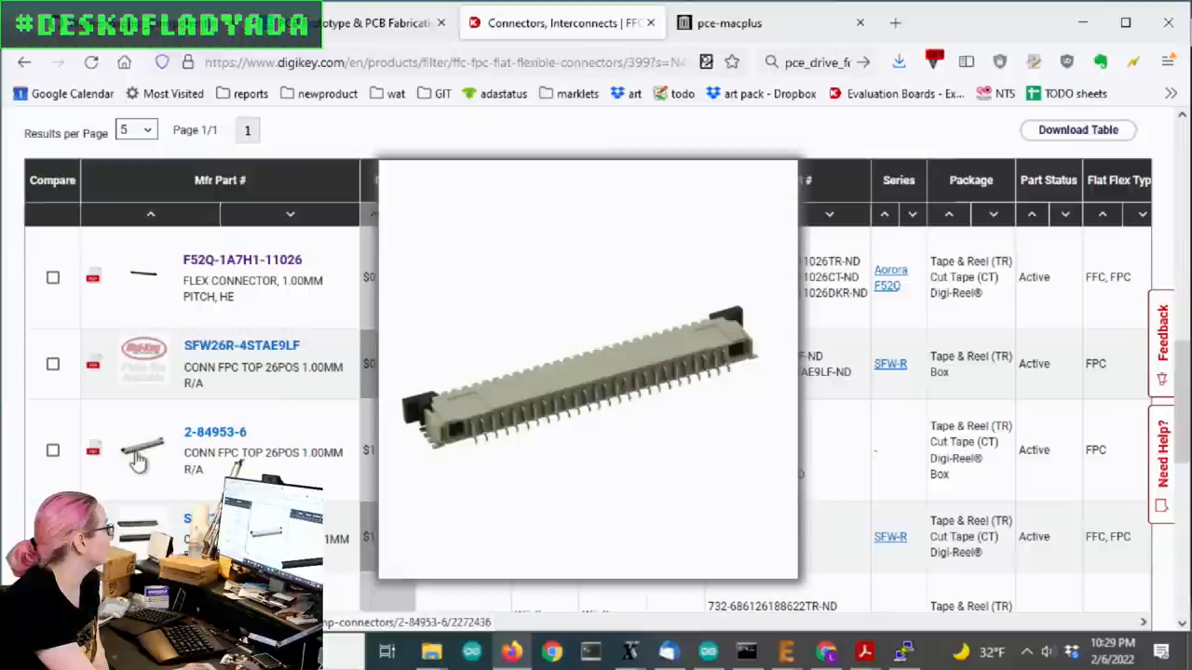
- Open the F52Q-1A7H1-11026 connector page and review its 1,120 stock and pricing
click(241, 260)
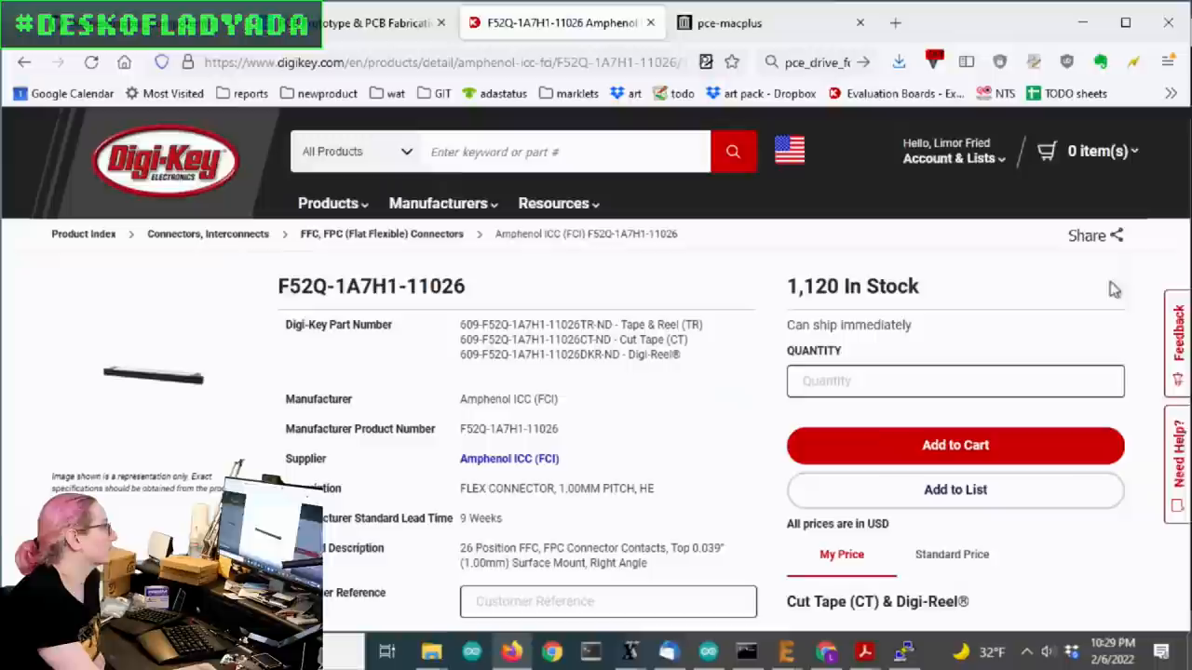
scroll(down, 3)
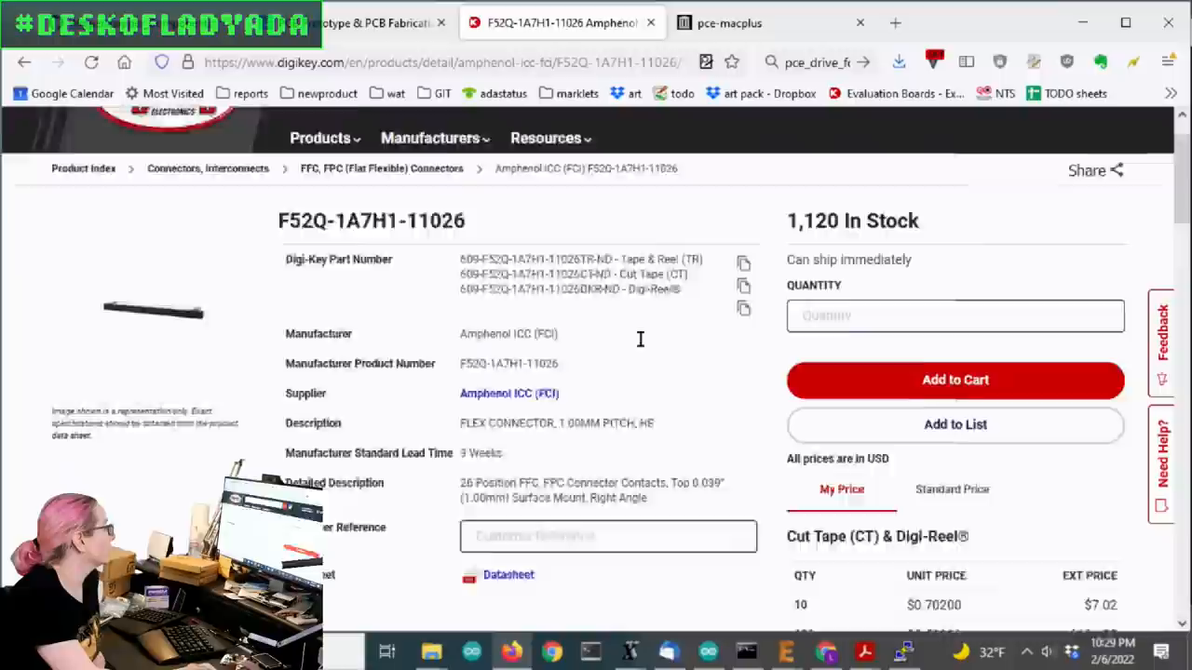